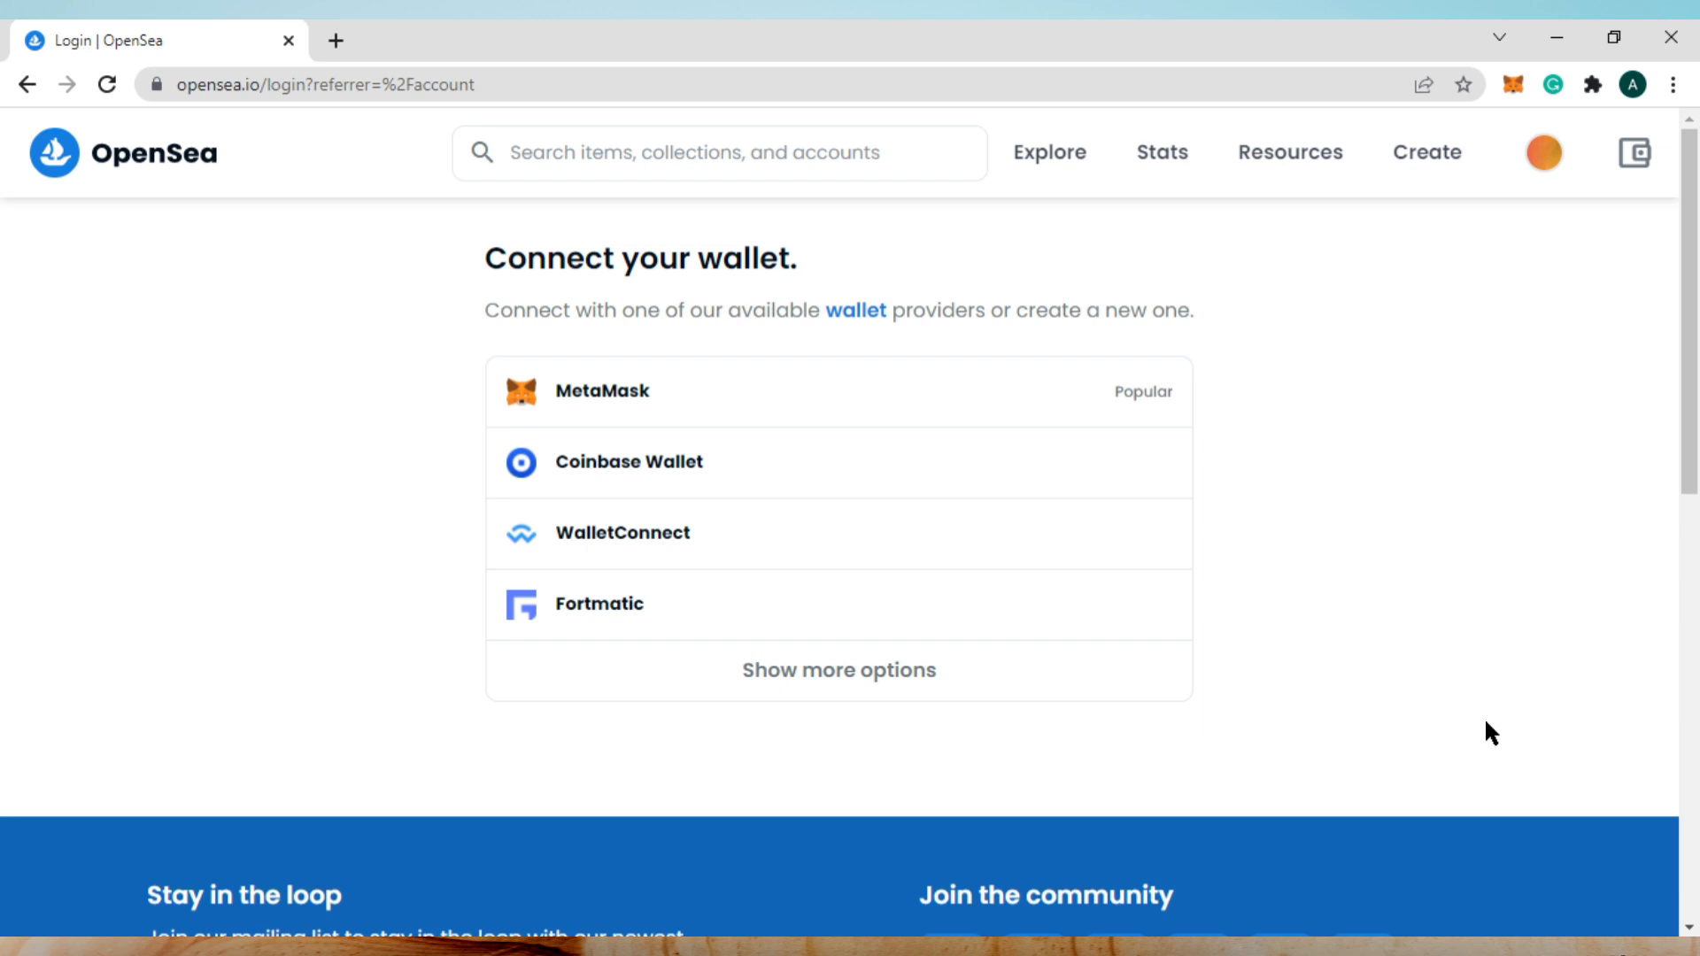
{"action": "mouse_move", "coordinate": [1510, 85]}
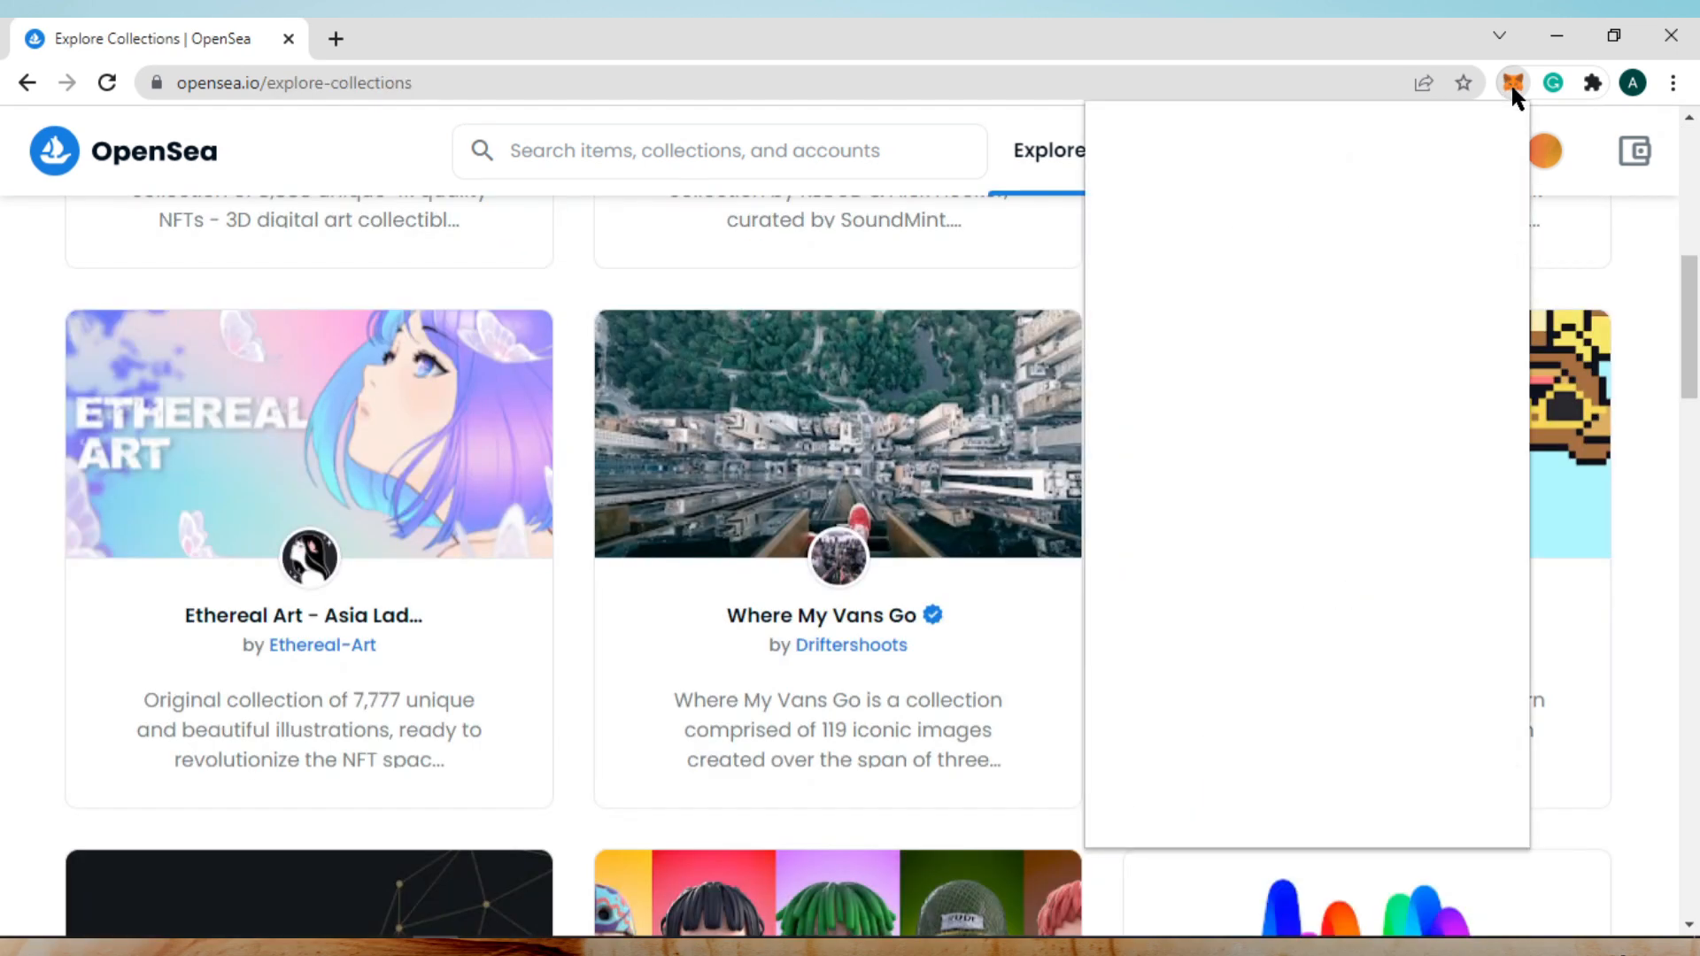
Reach MetaMask Settings via the account avatar menu, then open docs.polygon.technology
{"action": "left_click", "coordinate": [1510, 83]}
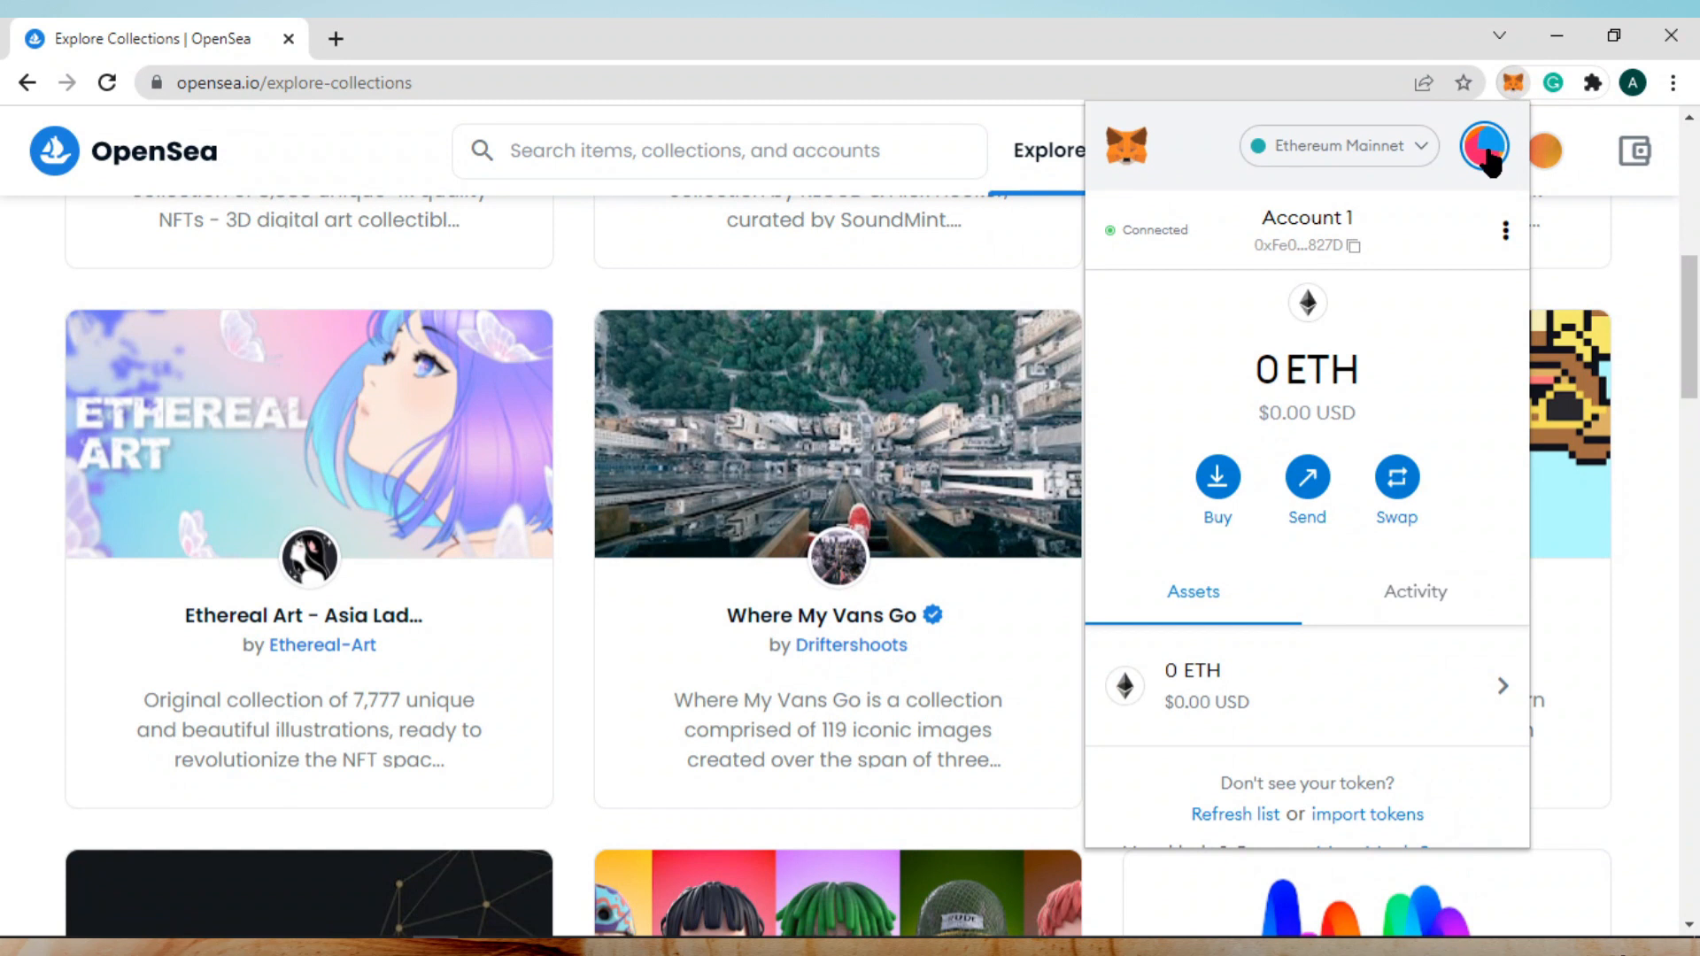
{"action": "left_click", "coordinate": [1484, 147]}
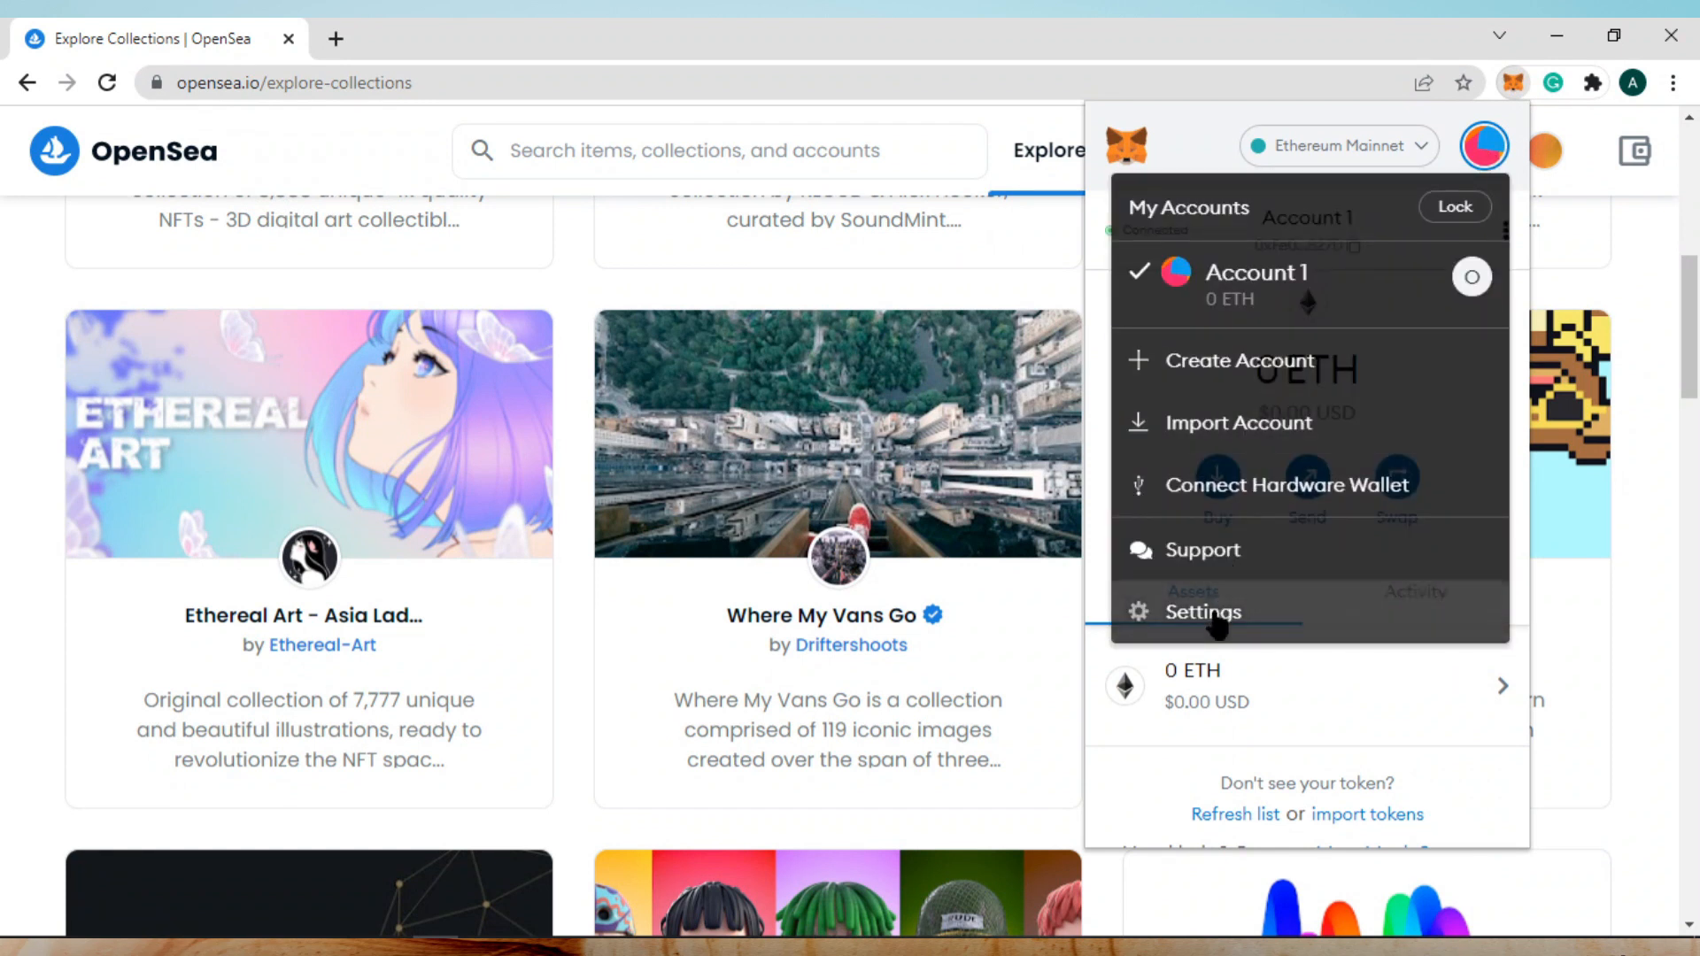
{"action": "left_click", "coordinate": [1204, 611]}
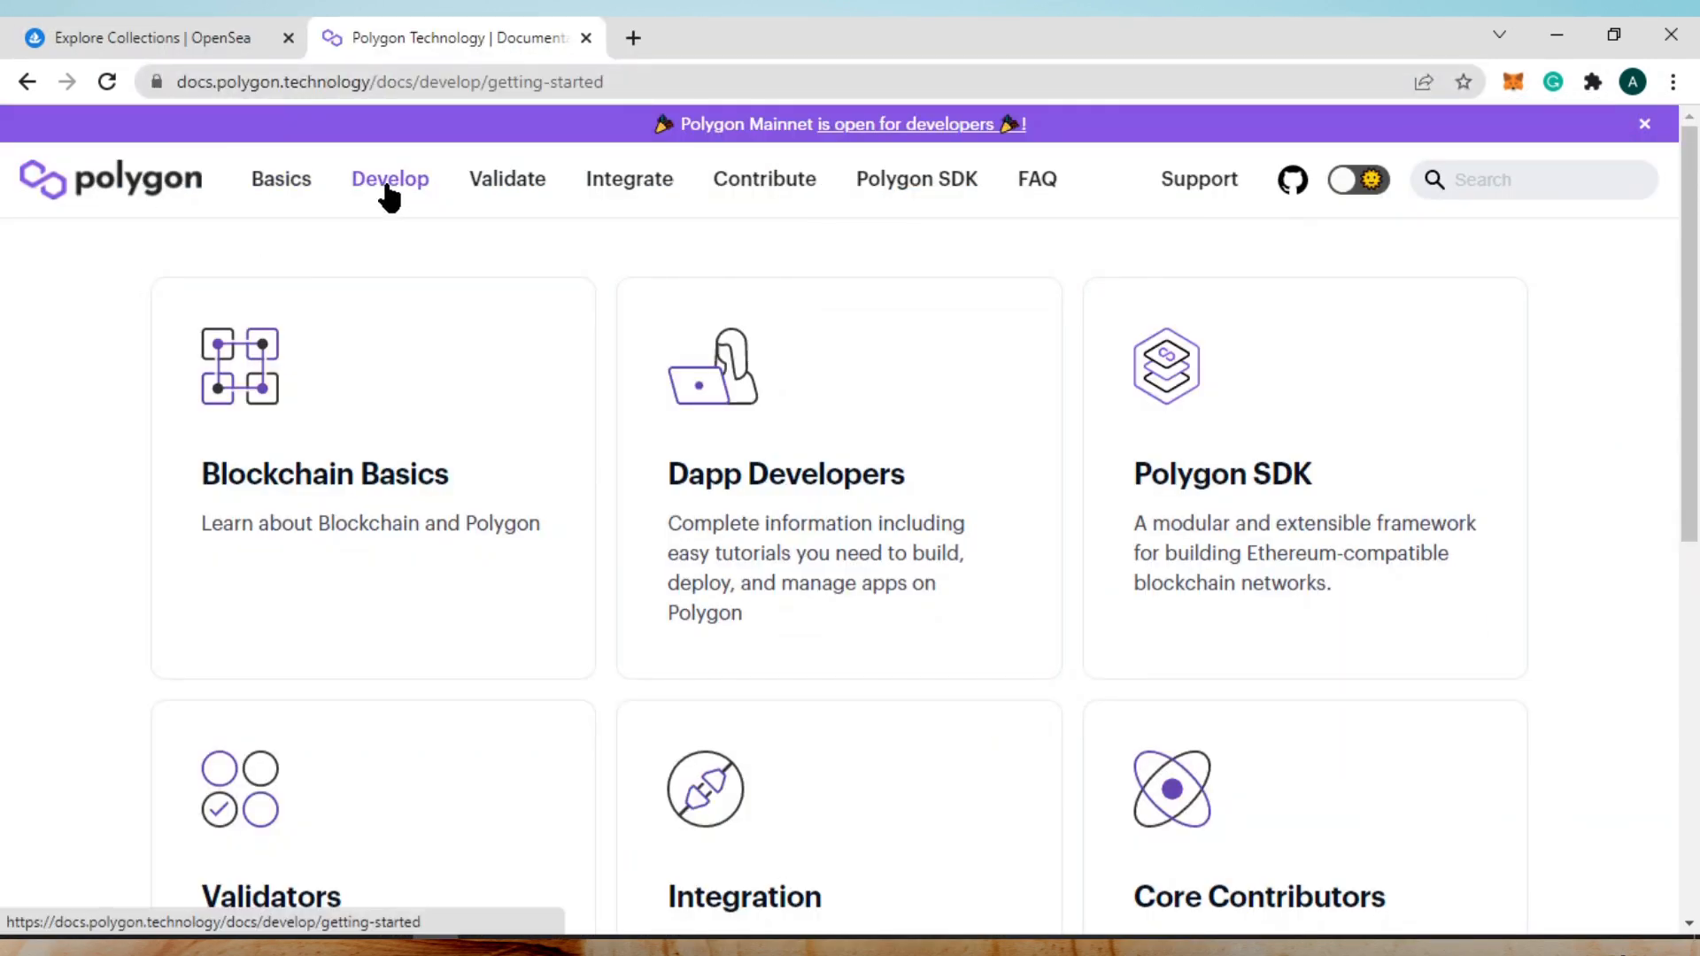
On the Polygon Mainnet network details page, select and copy the chainstacklabs.com alternative RPC URL
{"action": "left_click", "coordinate": [389, 179]}
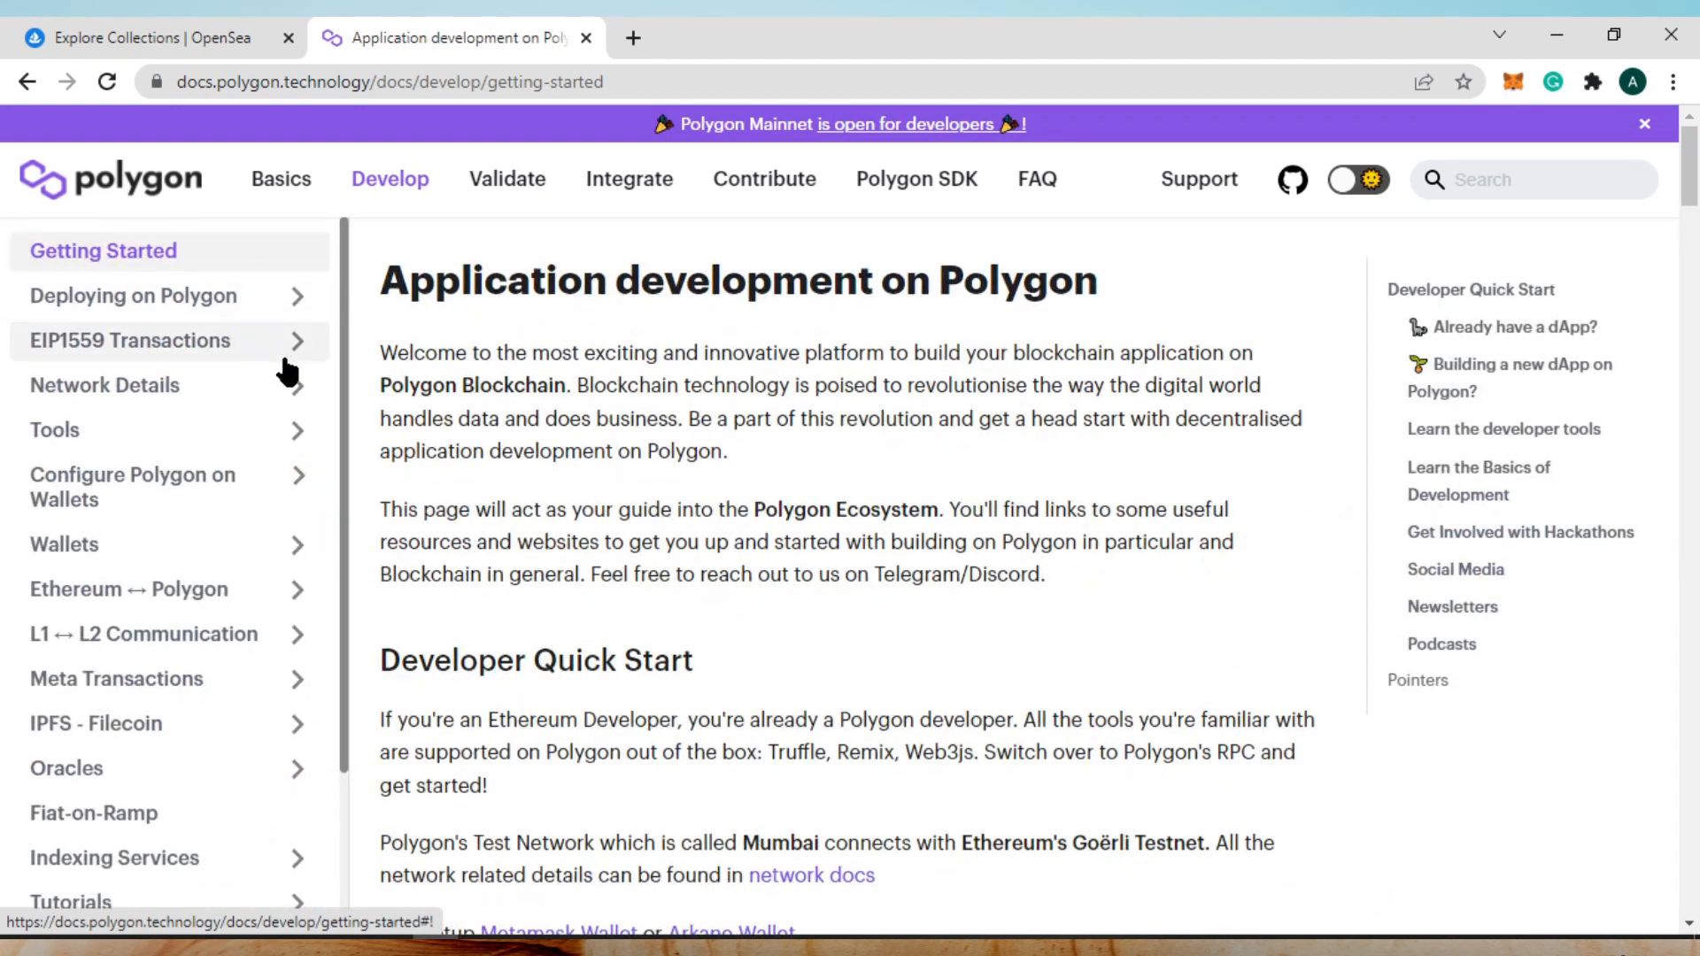
{"action": "left_click", "coordinate": [105, 385]}
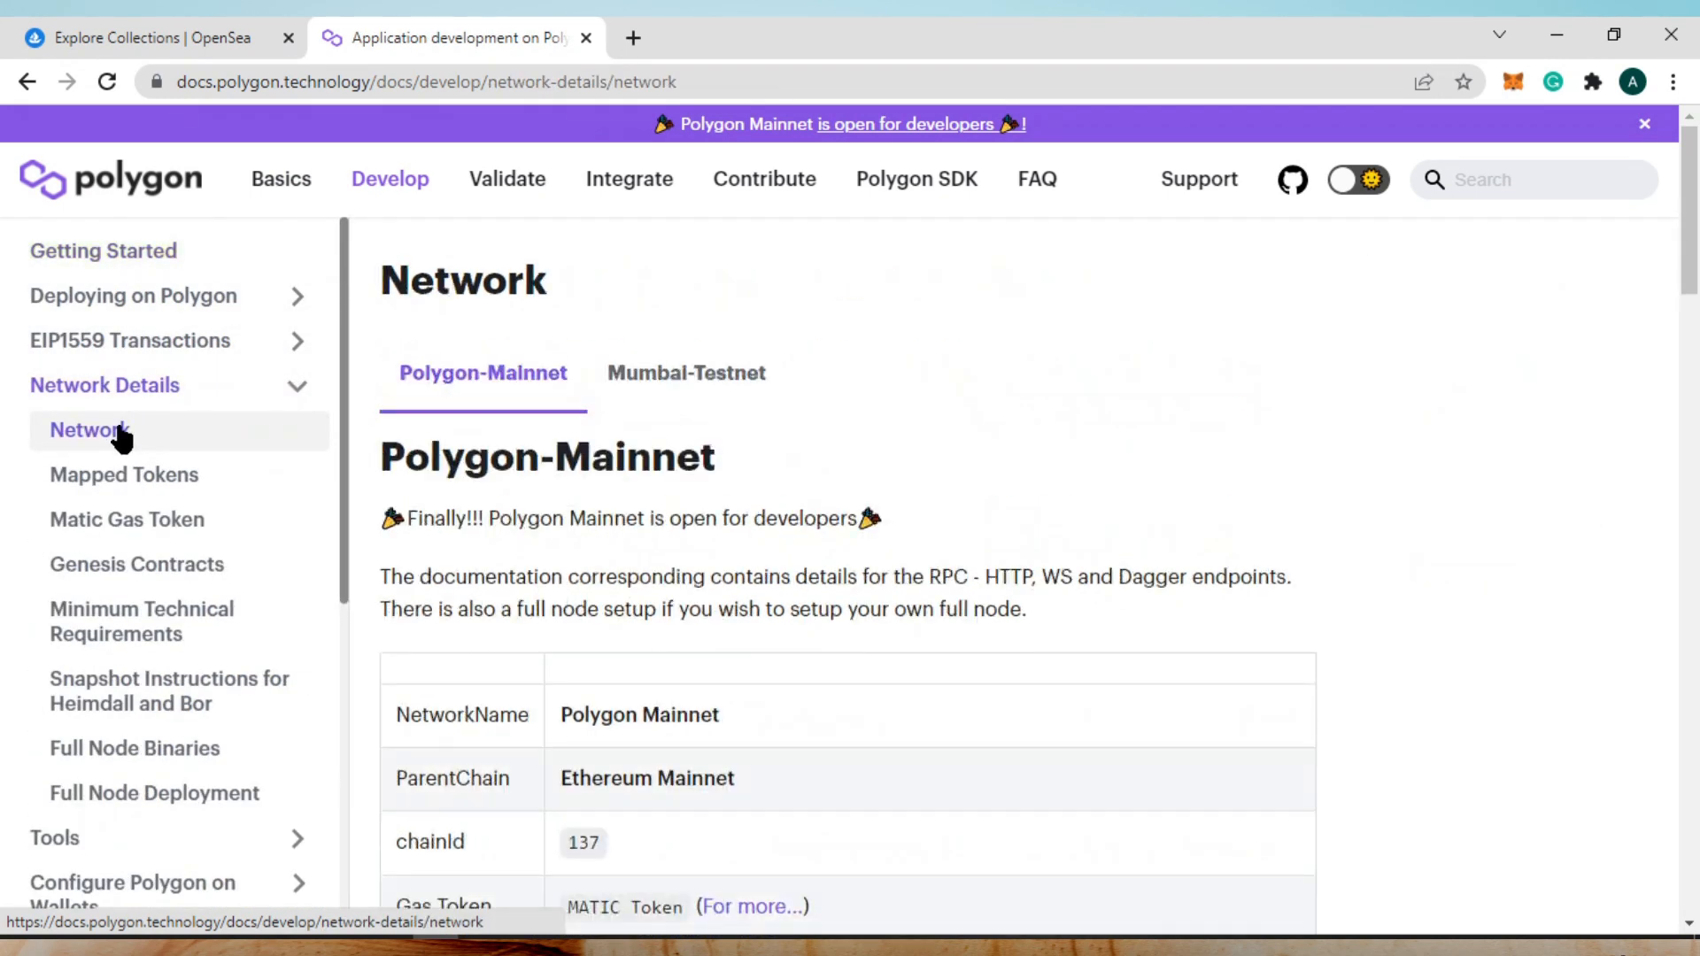
{"action": "scroll", "scroll_direction": "down", "scroll_amount": 3}
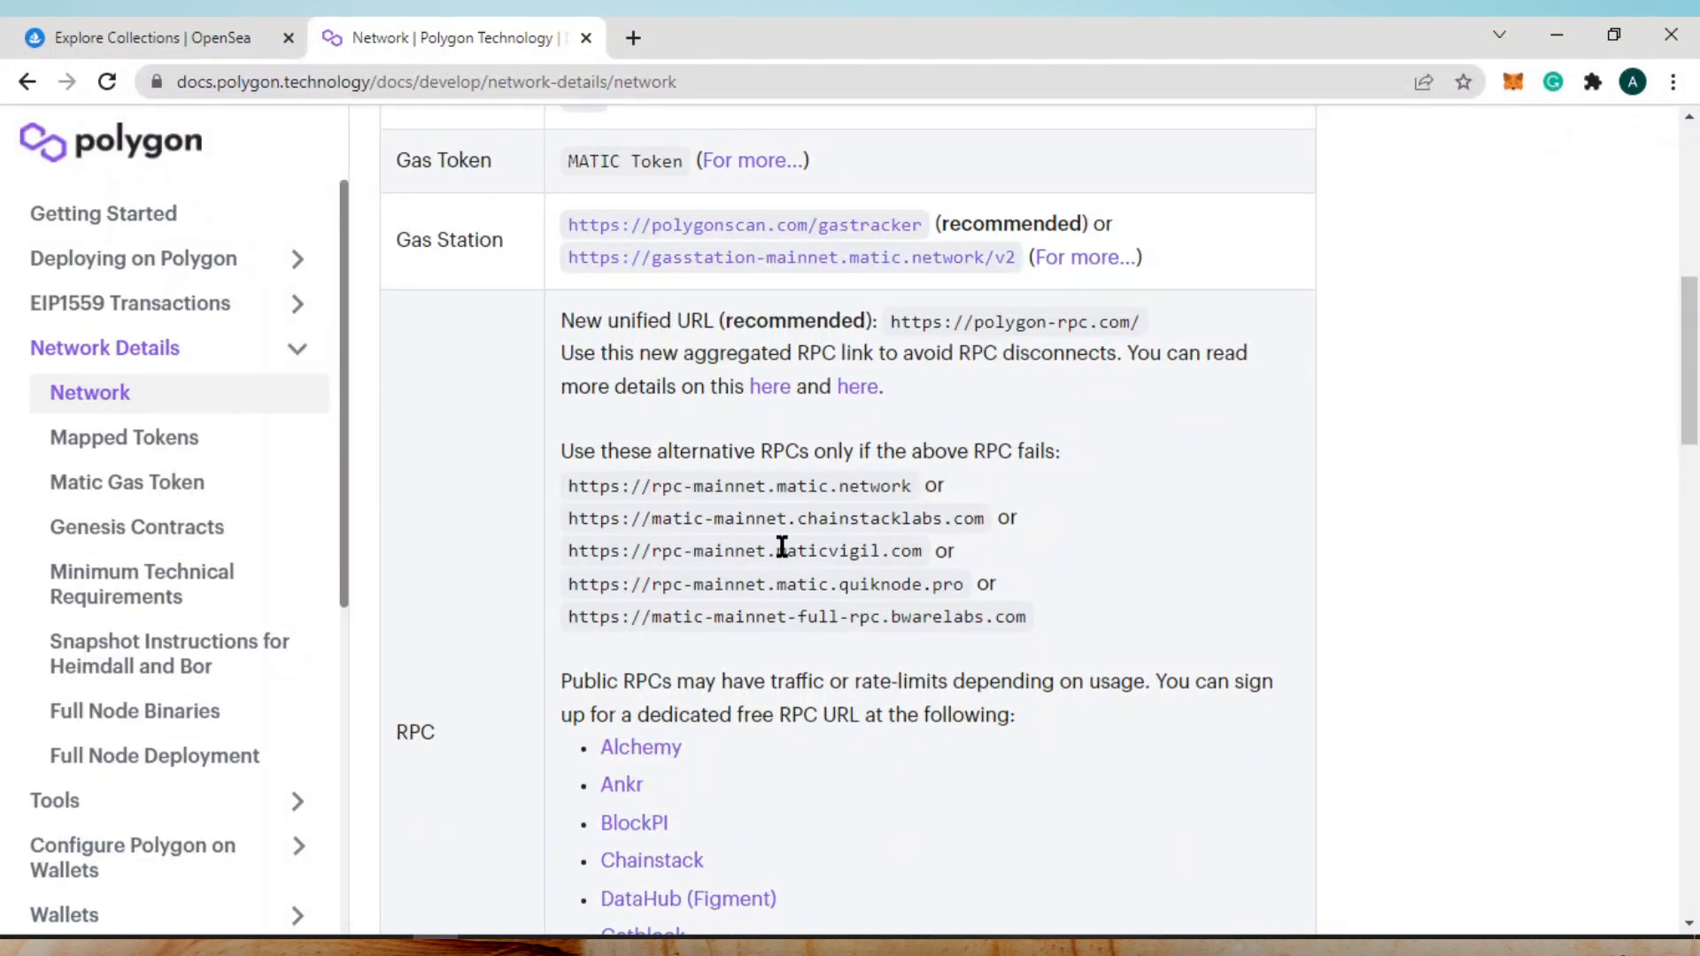
{"action": "left_click_drag", "start_coordinate": [780, 547], "coordinate": [981, 519]}
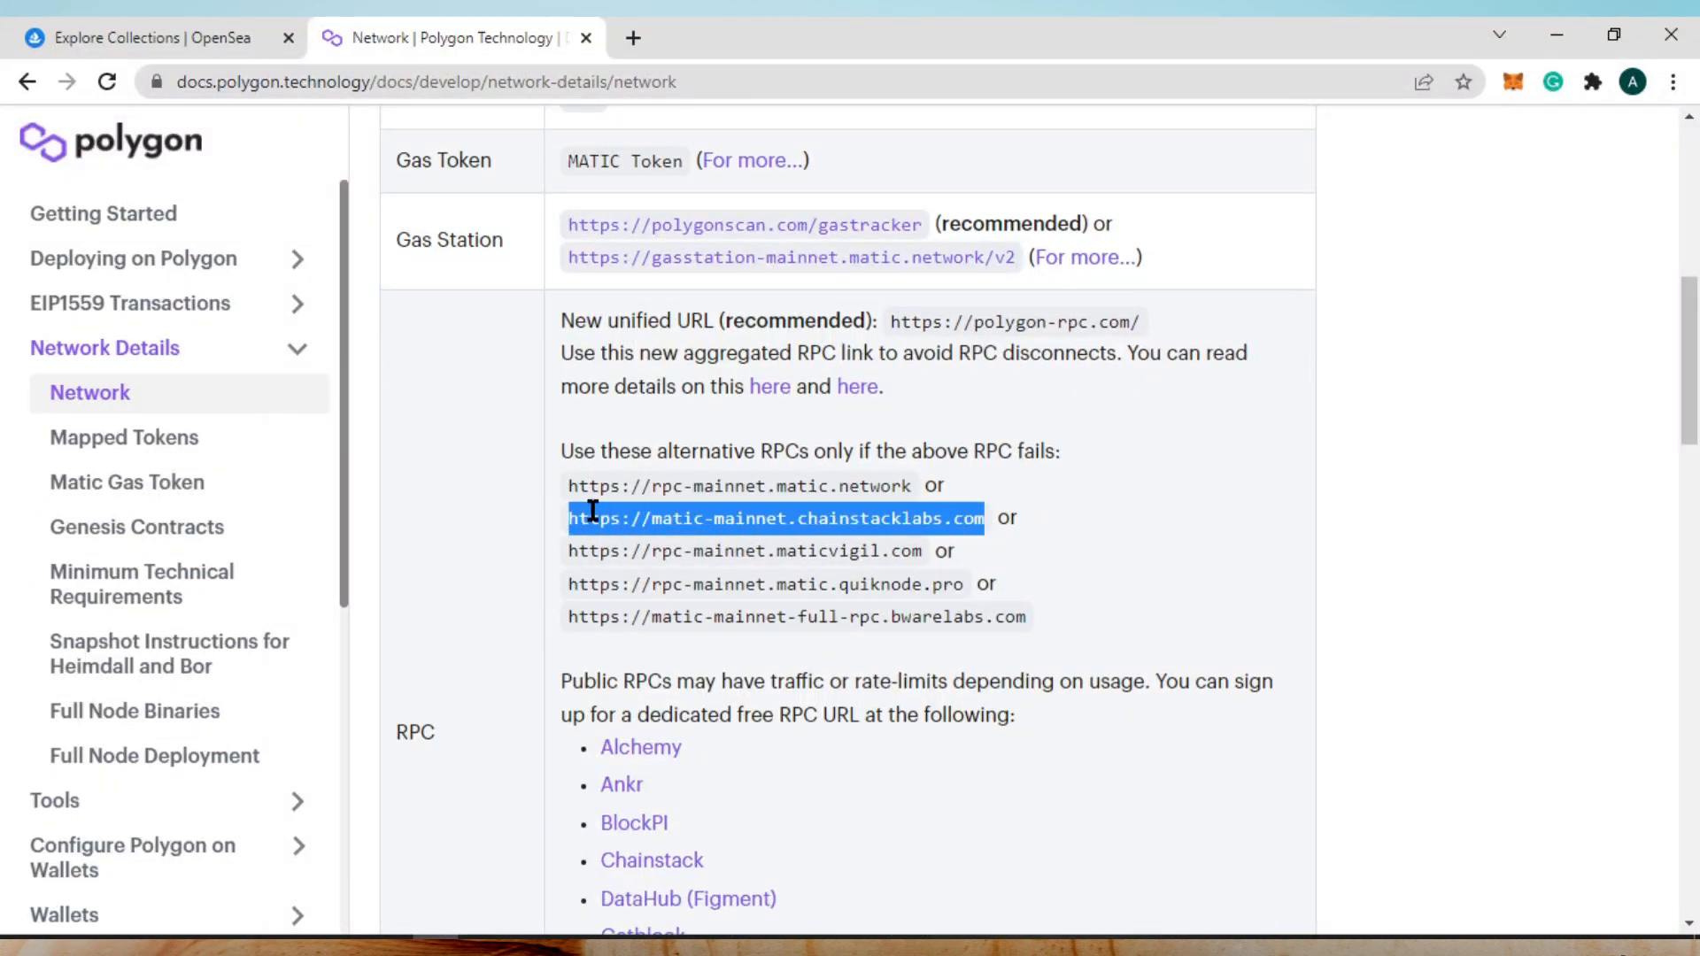
{"action": "mouse_move", "coordinate": [720, 563]}
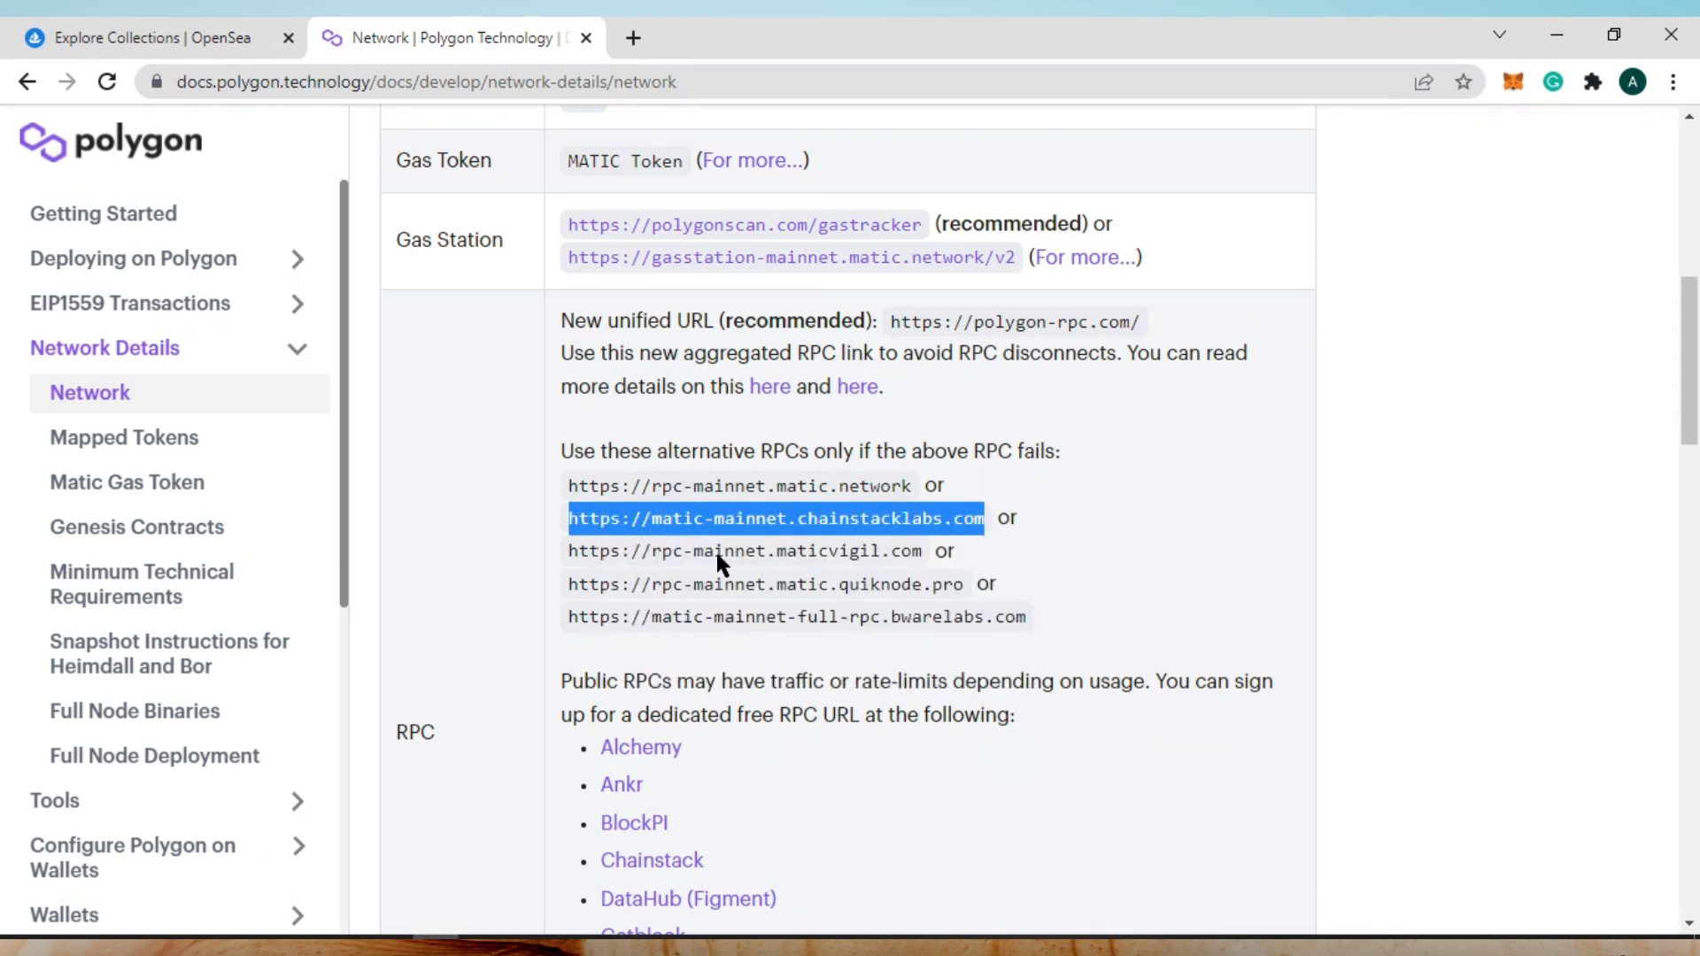
Back on the OpenSea tab, reach MetaMask Settings > Networks showing Polygon with polygon-rpc.com and chain ID 137
{"action": "left_click", "coordinate": [696, 519]}
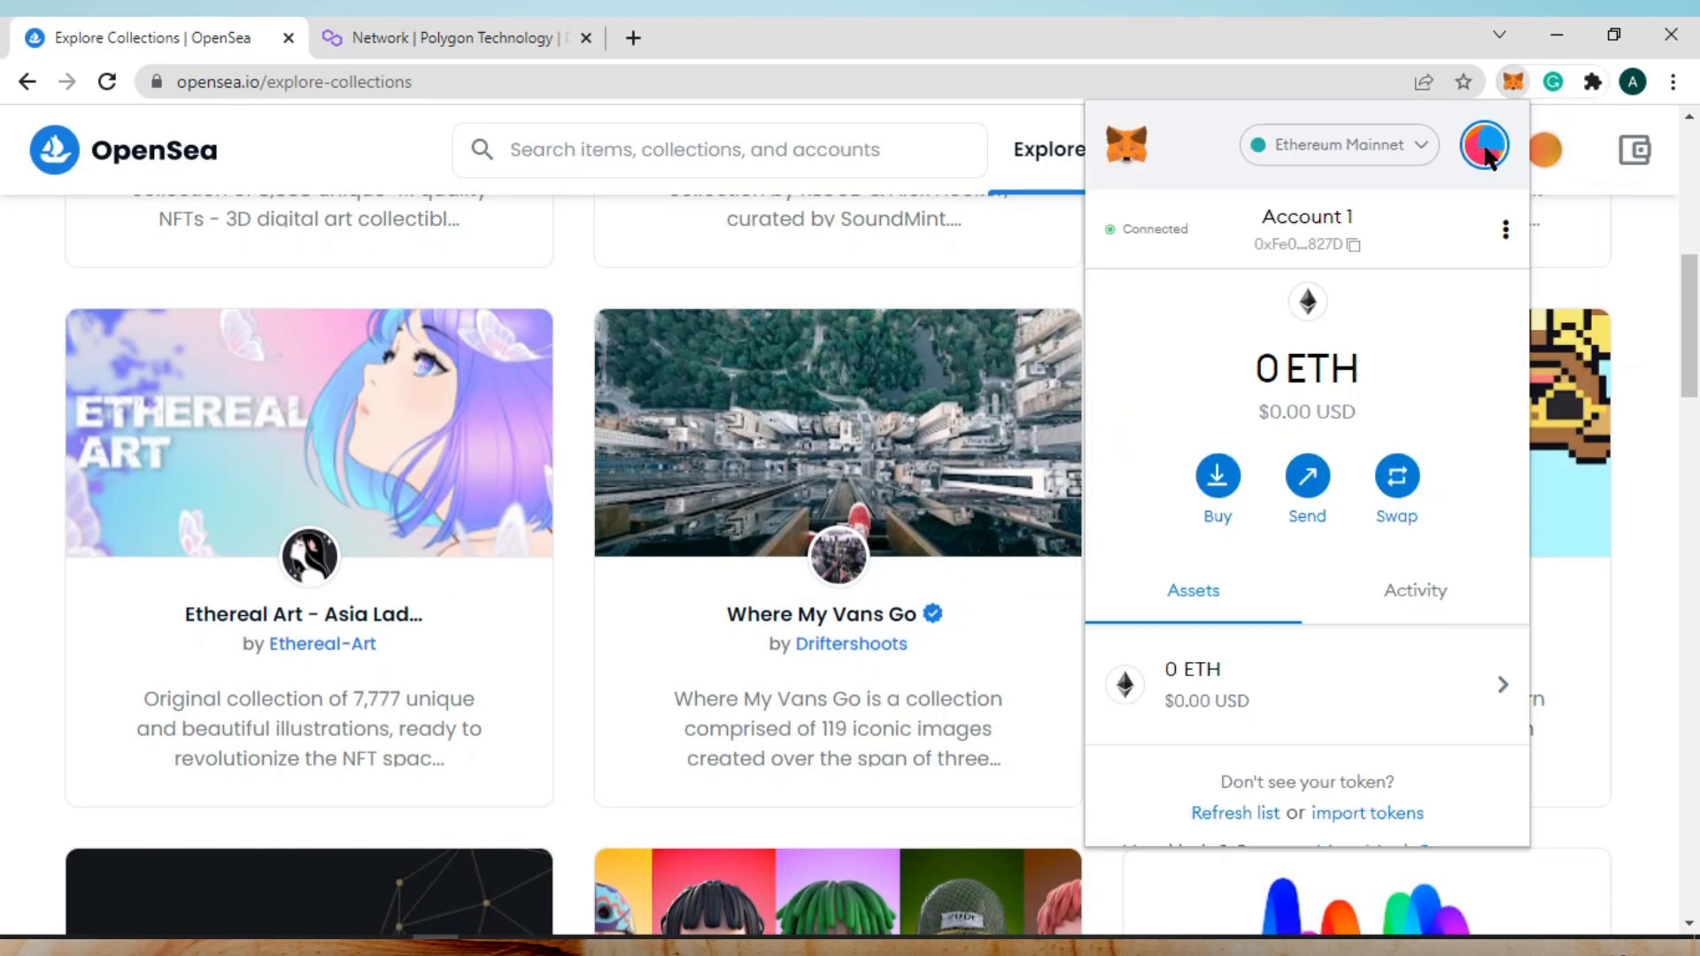
{"action": "left_click", "coordinate": [1505, 230]}
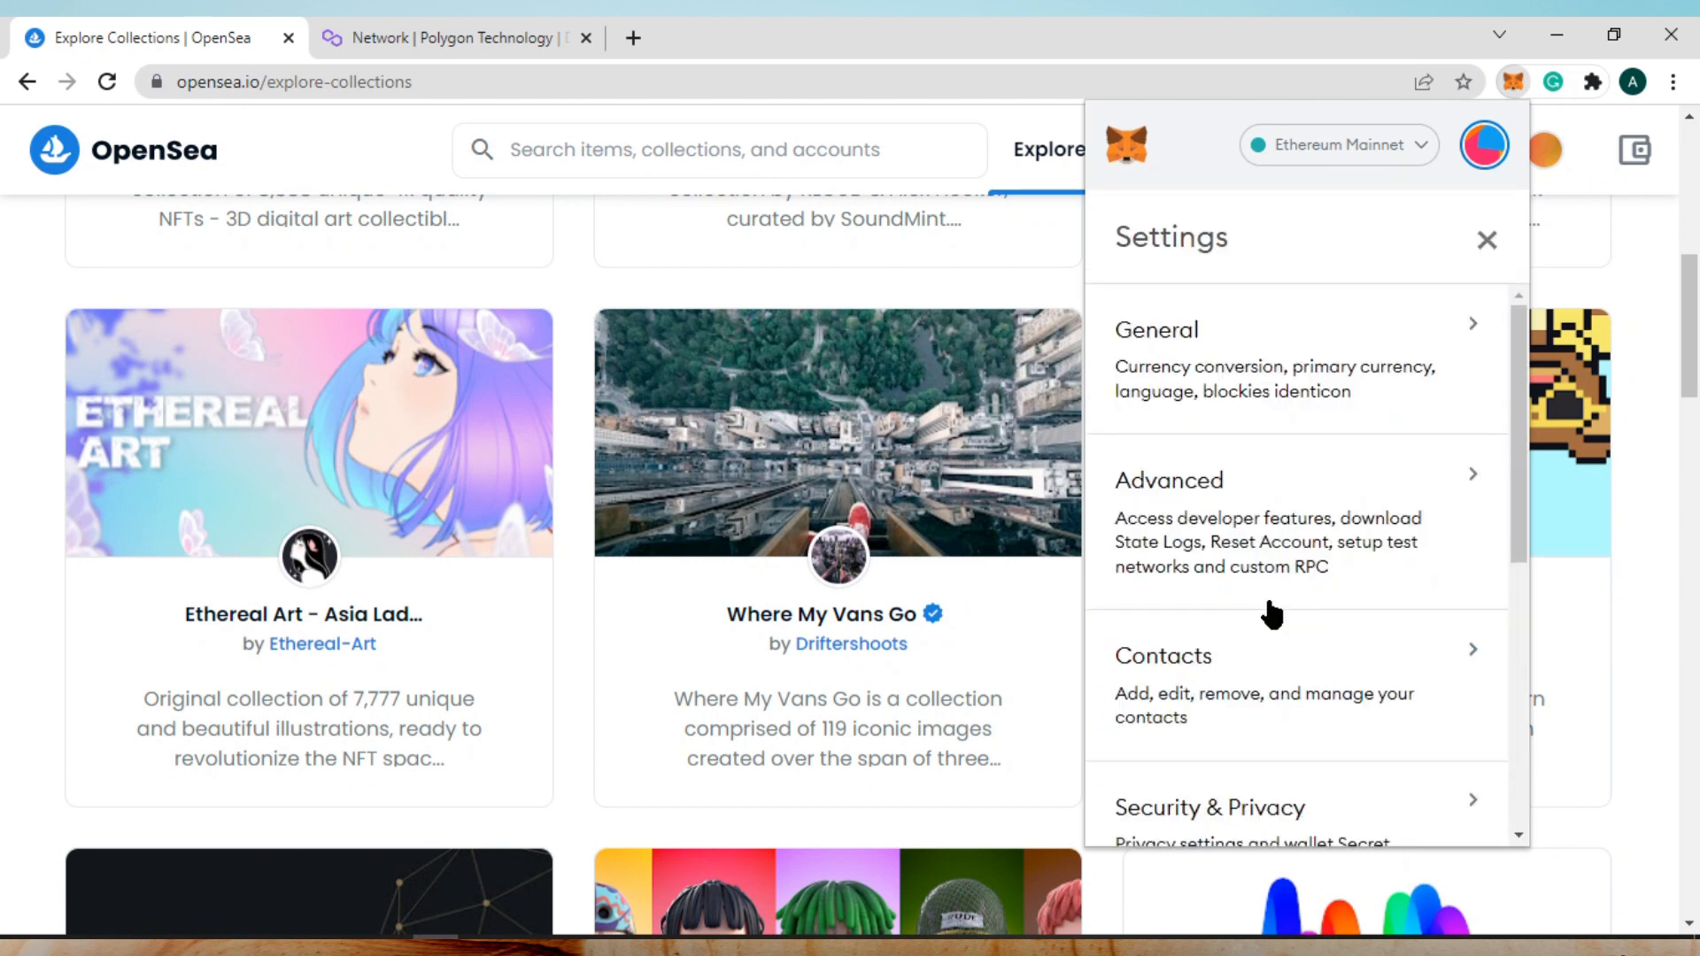
{"action": "scroll", "scroll_direction": "down", "scroll_amount": 3}
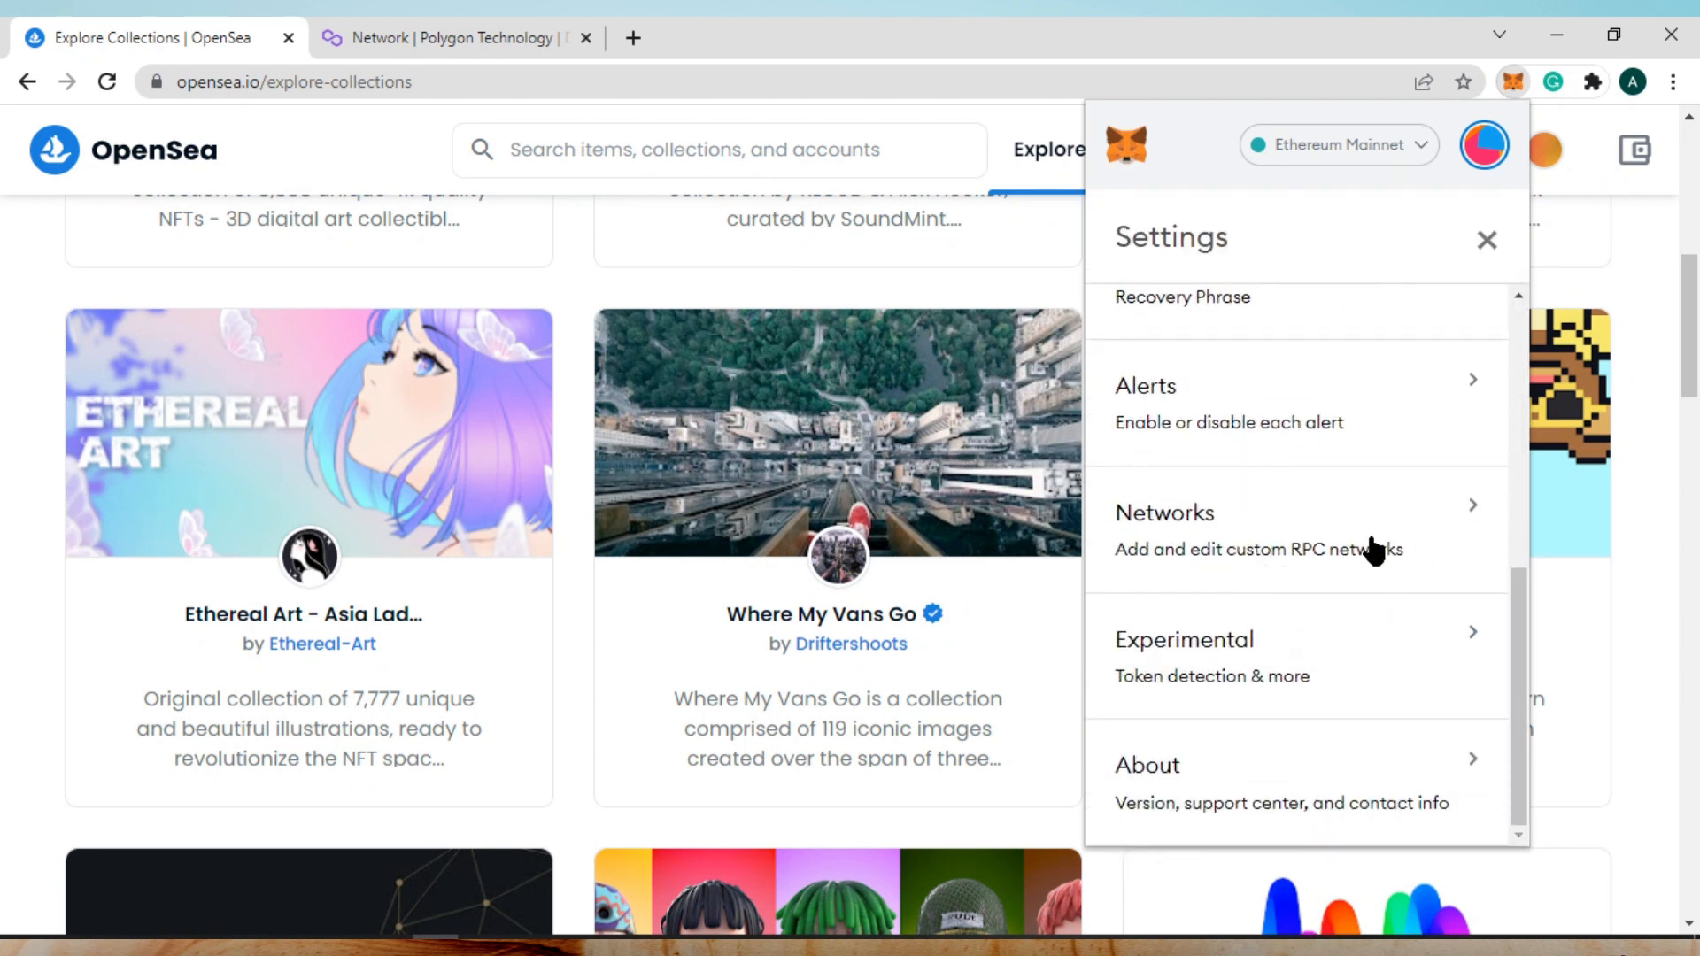
{"action": "left_click", "coordinate": [1165, 514]}
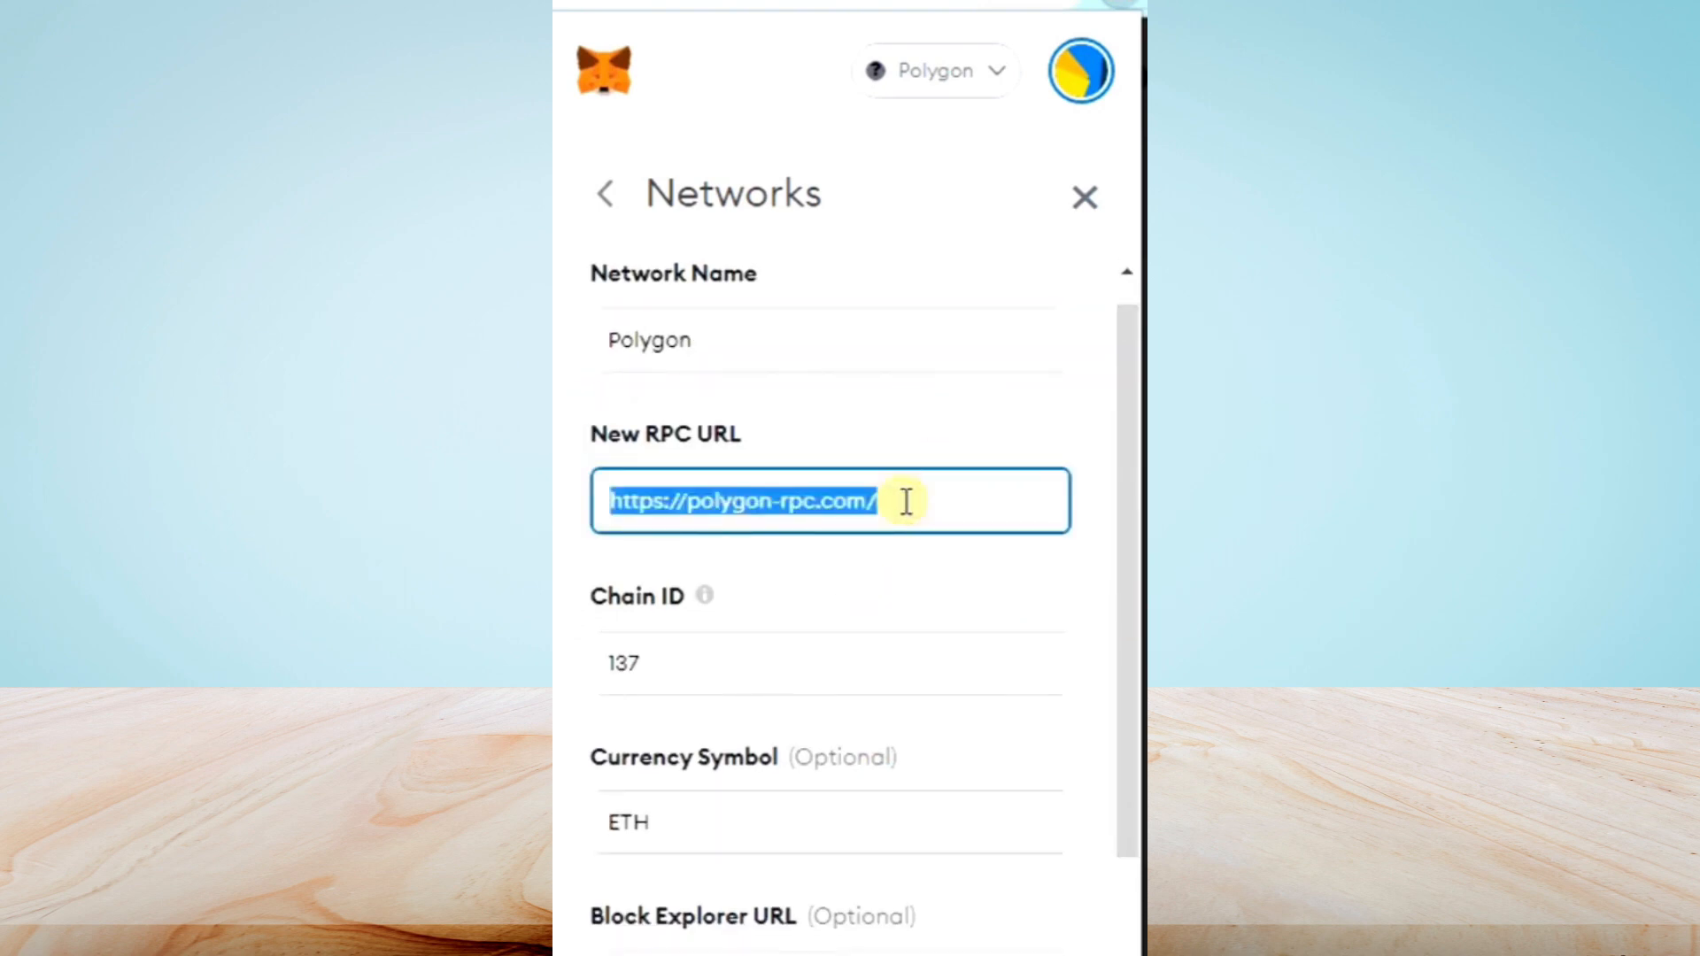
{"action": "type", "text": "https://matic-mainnet.chainstacklabs.com"}
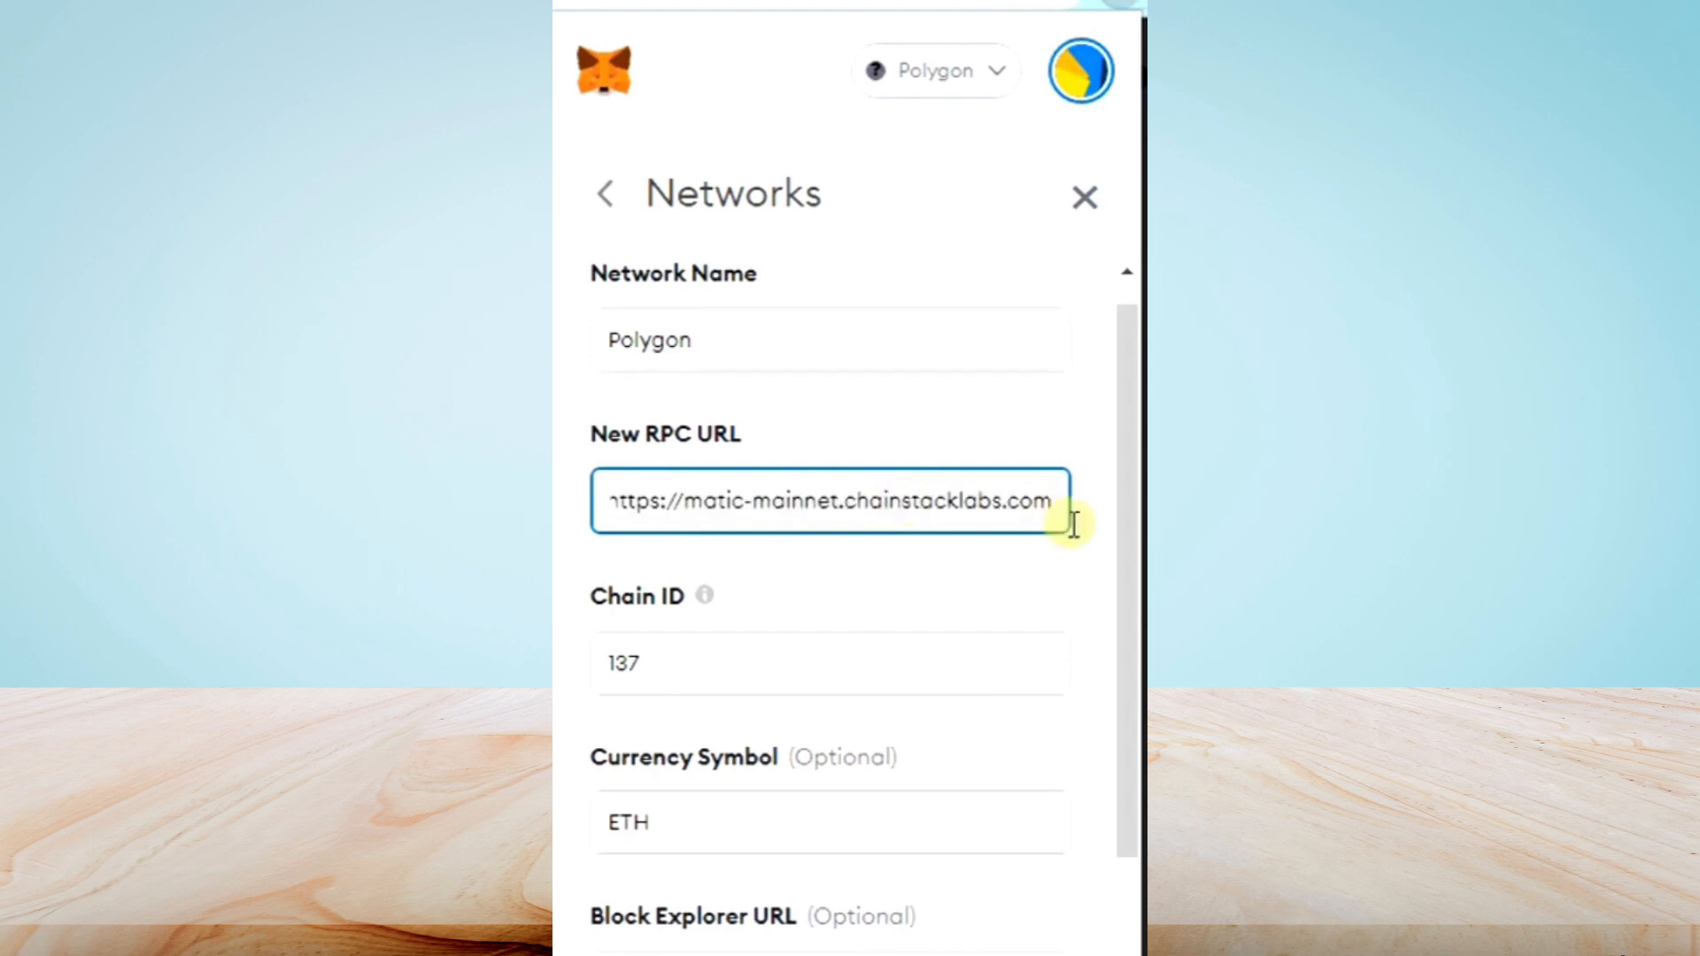